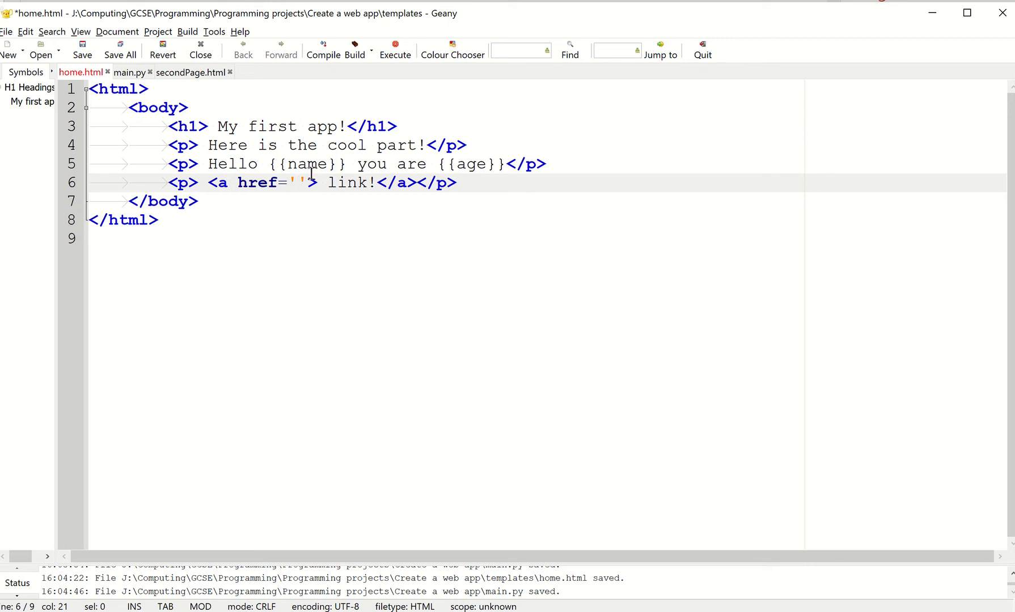
# Select the empty href quotes of home.html's link and review secondPage.html.
pyautogui.click(209, 184)
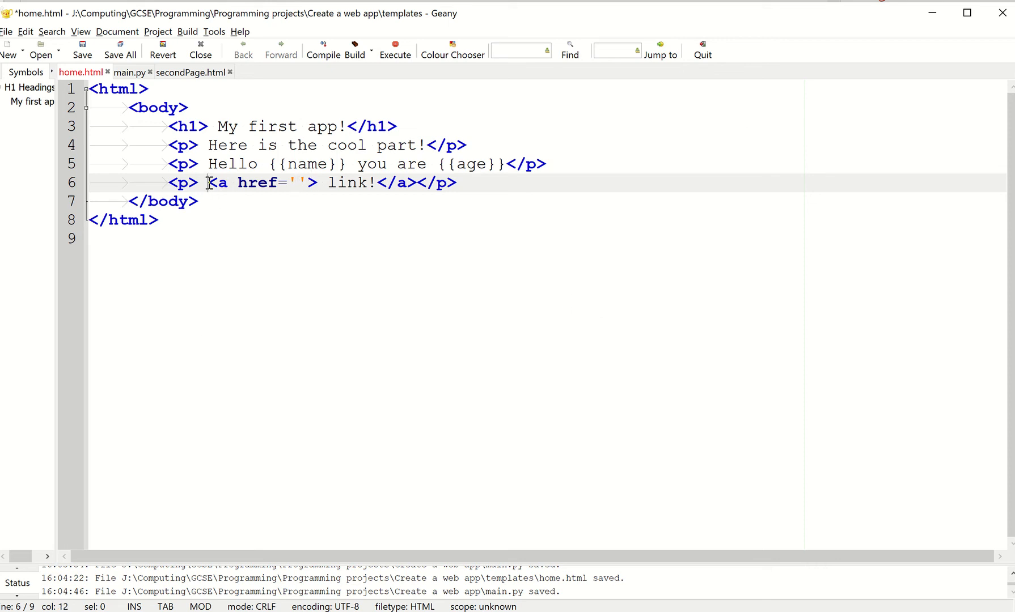
pyautogui.moveTo(206, 183); pyautogui.dragTo(316, 182)
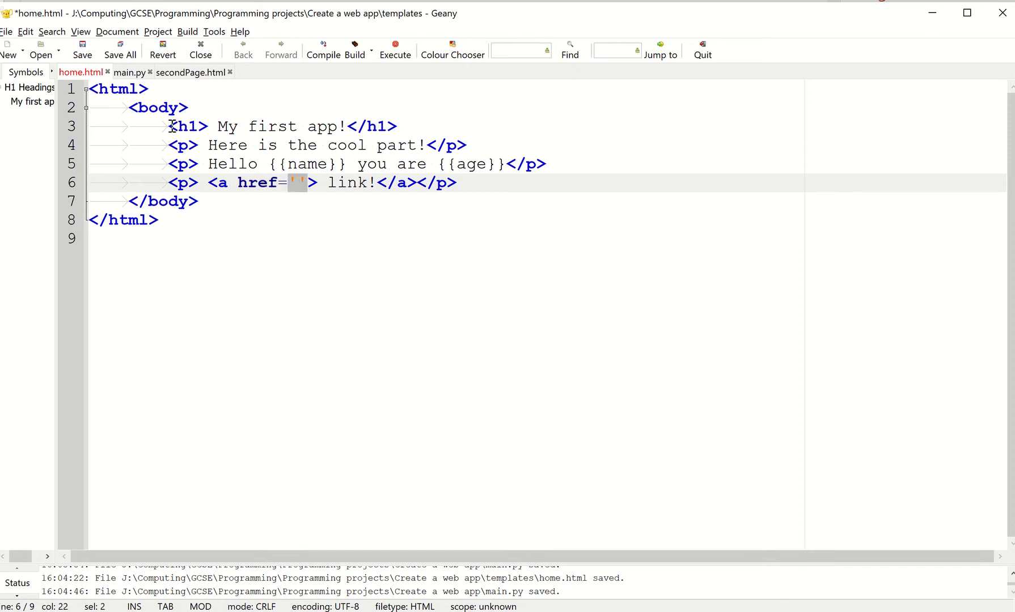
pyautogui.click(189, 73)
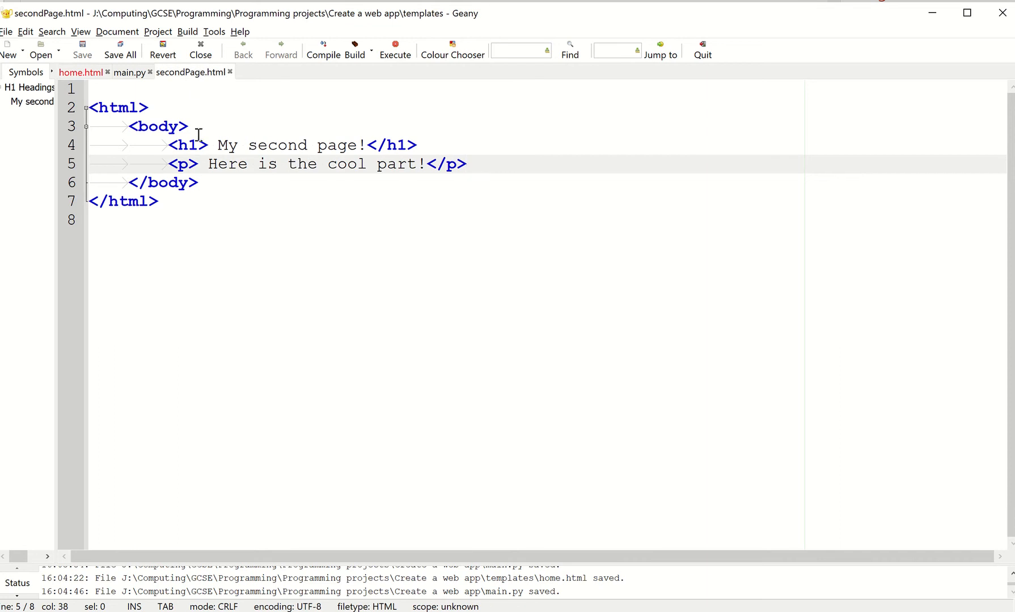
# Highlight the '/second' route and its secondPage function in main.py.
pyautogui.click(129, 73)
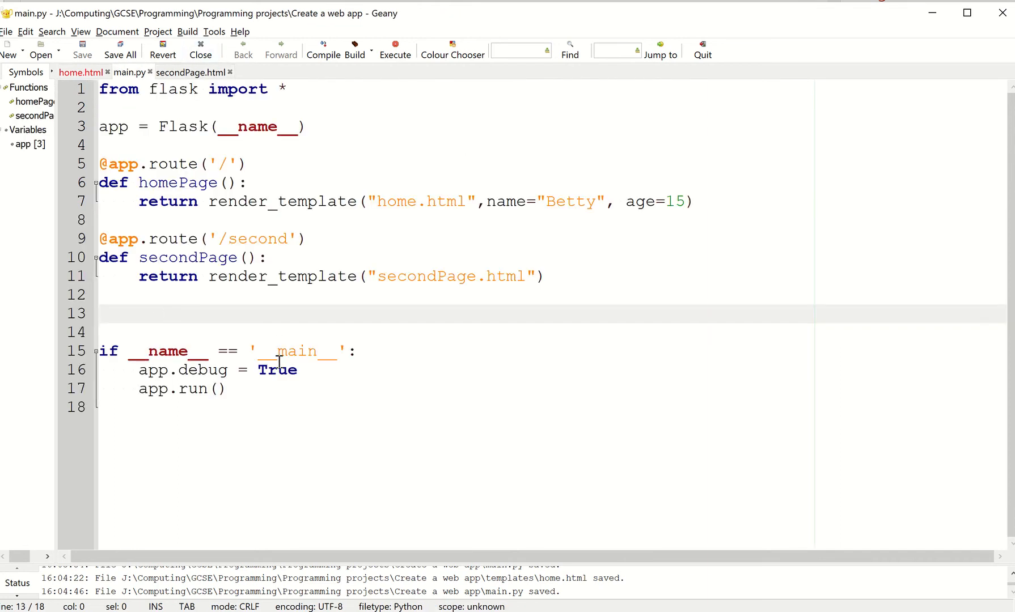
pyautogui.moveTo(100, 239); pyautogui.dragTo(543, 276)
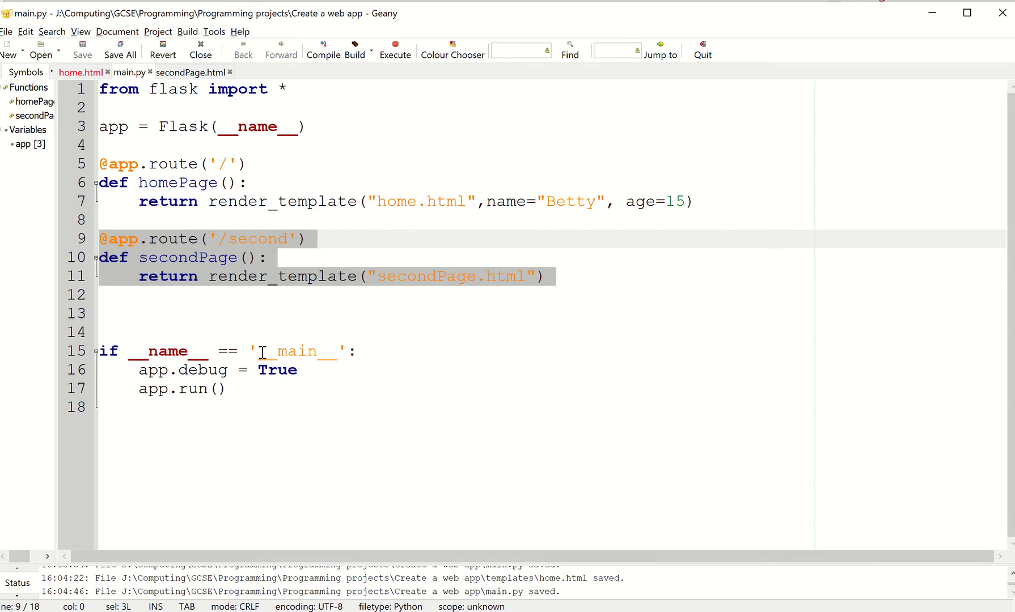
pyautogui.moveTo(458, 464)
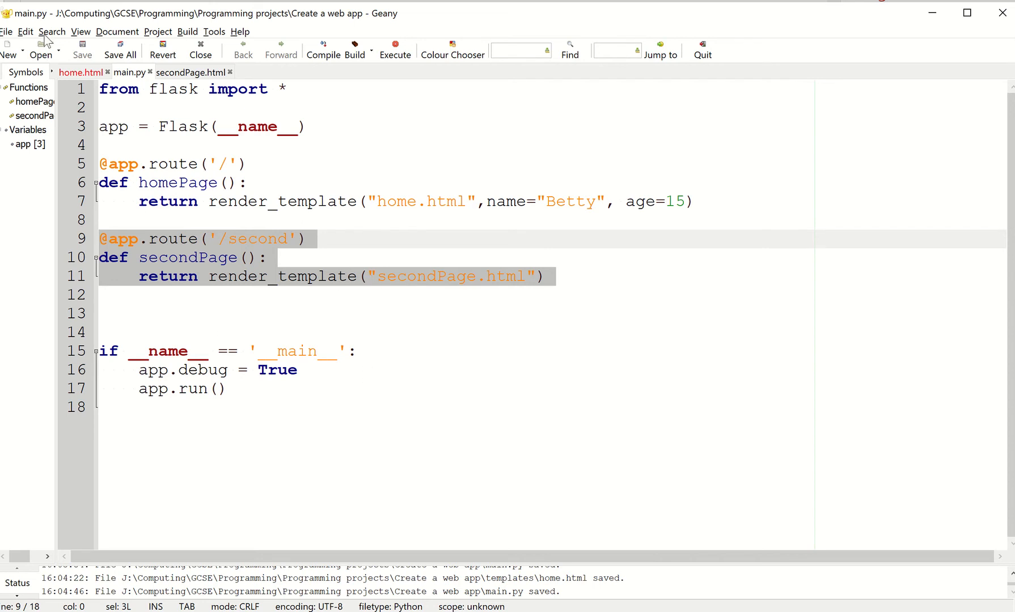
# Fill home.html's href with {{ url_for('secondPage') }}.
pyautogui.click(81, 71)
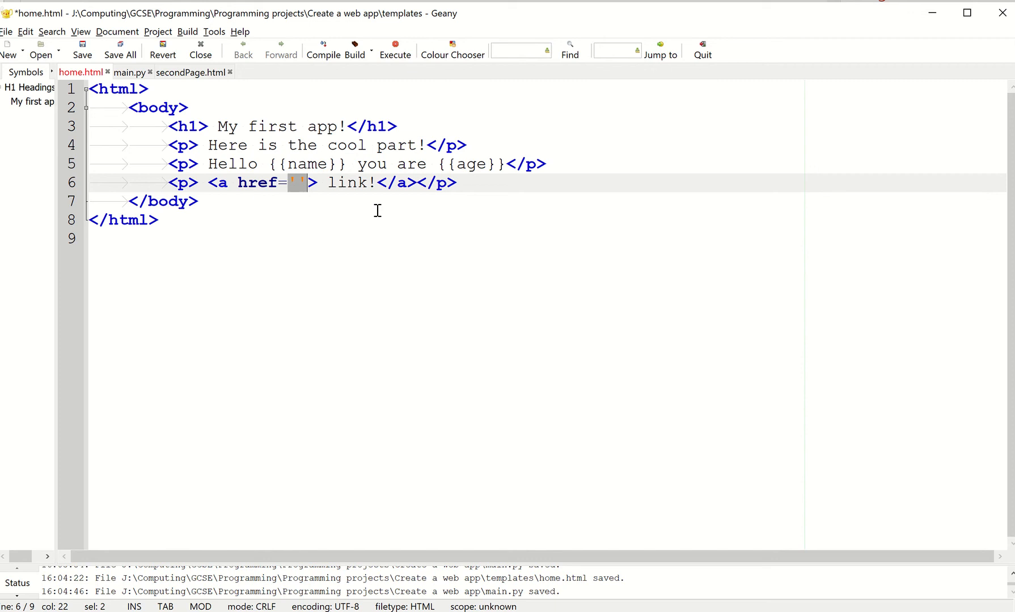
pyautogui.write("{{ url_for('secondPage') }}")
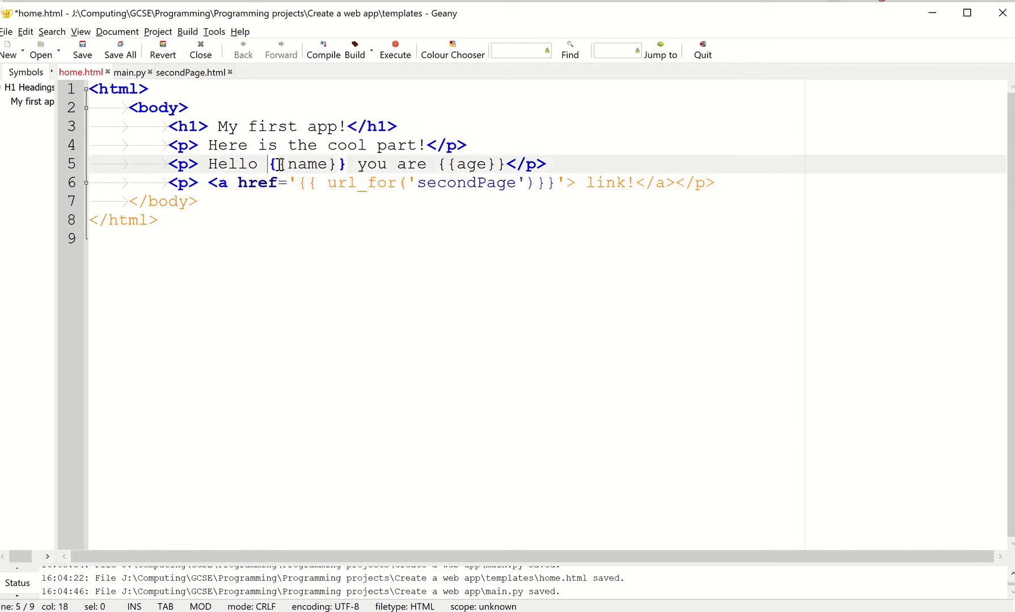
pyautogui.click(310, 183)
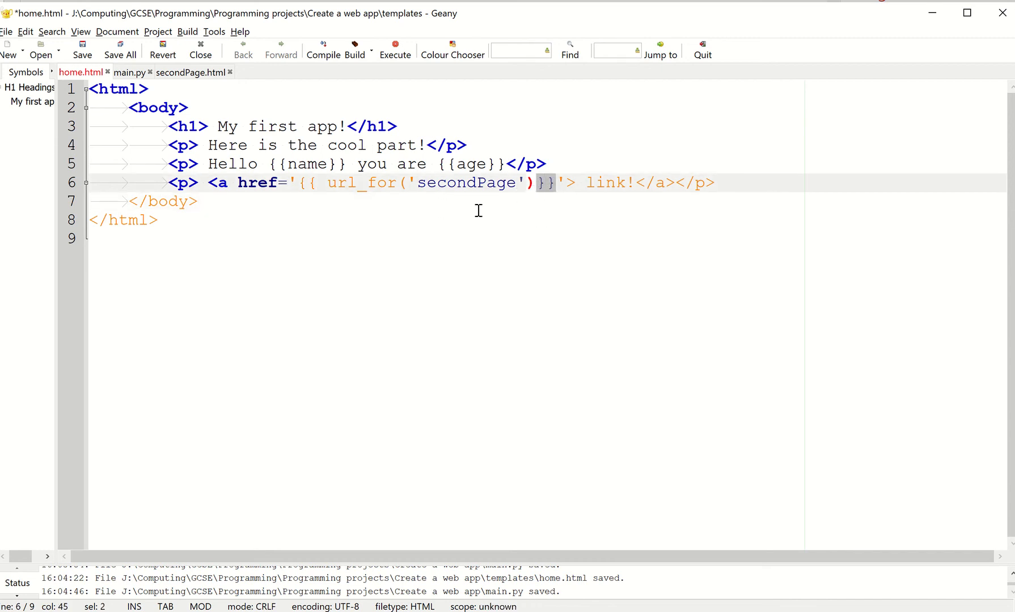
pyautogui.doubleClick(363, 182)
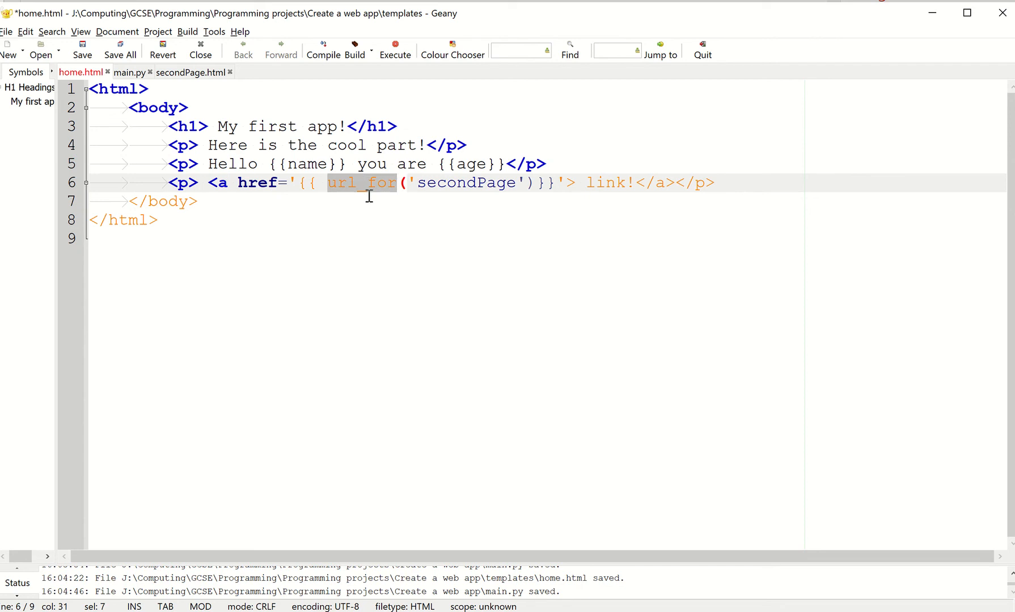
pyautogui.moveTo(385, 163)
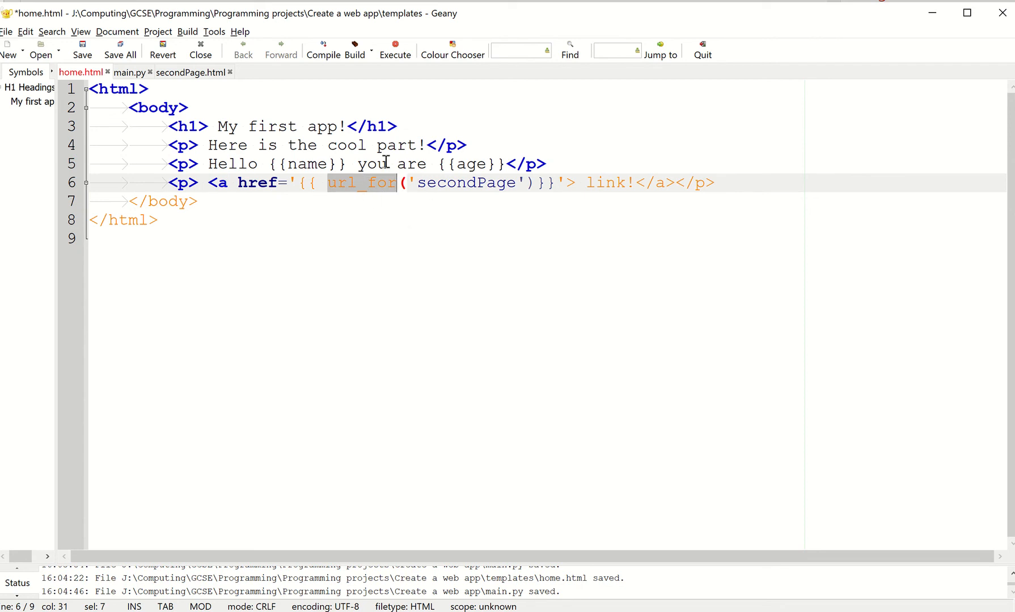
# Check the secondPage argument matches main.py's function name, then save home.html.
pyautogui.click(465, 183)
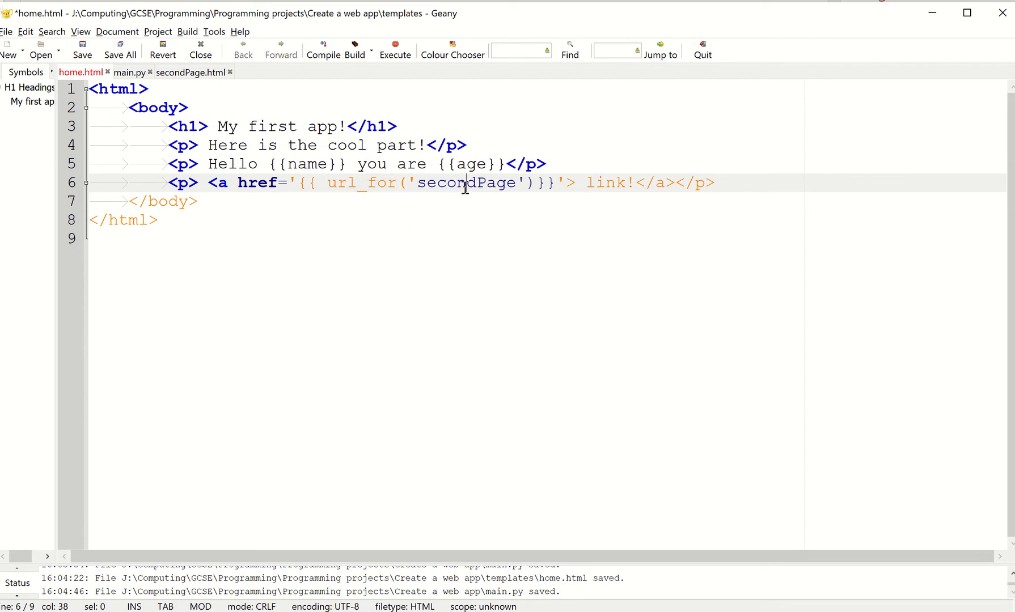
pyautogui.doubleClick(466, 182)
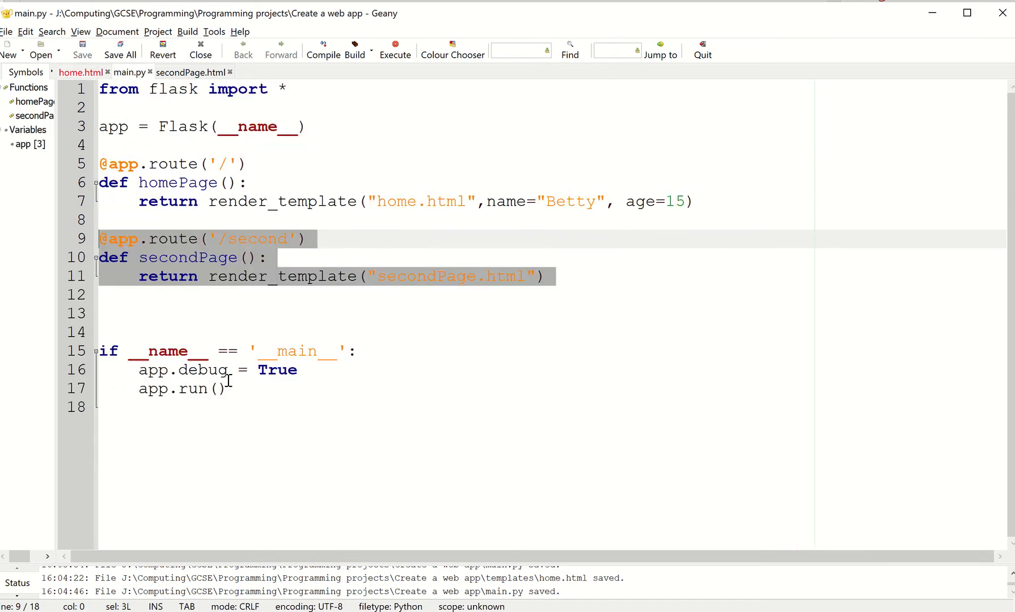
pyautogui.doubleClick(187, 257)
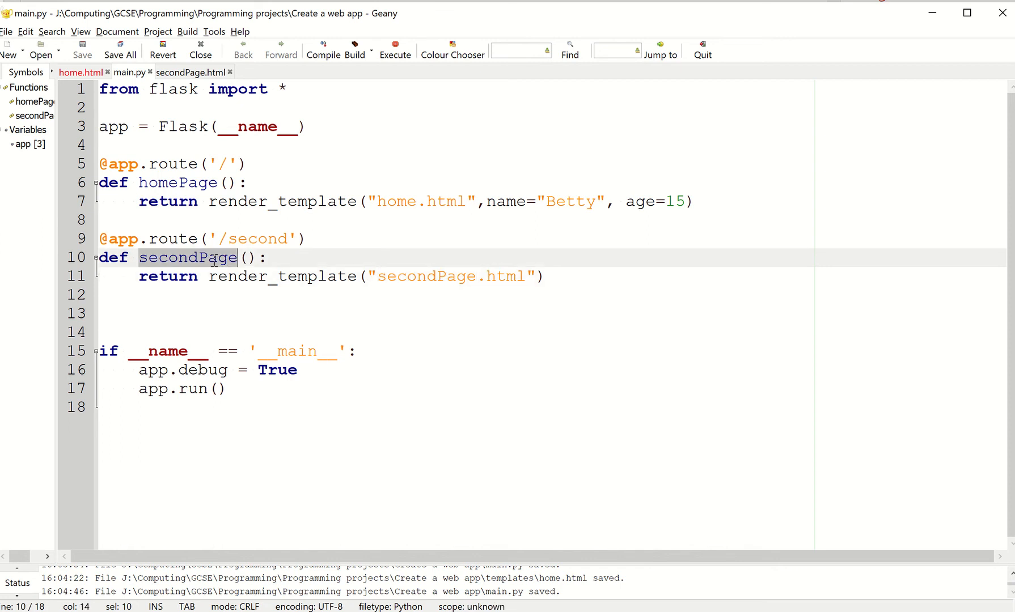
pyautogui.click(80, 73)
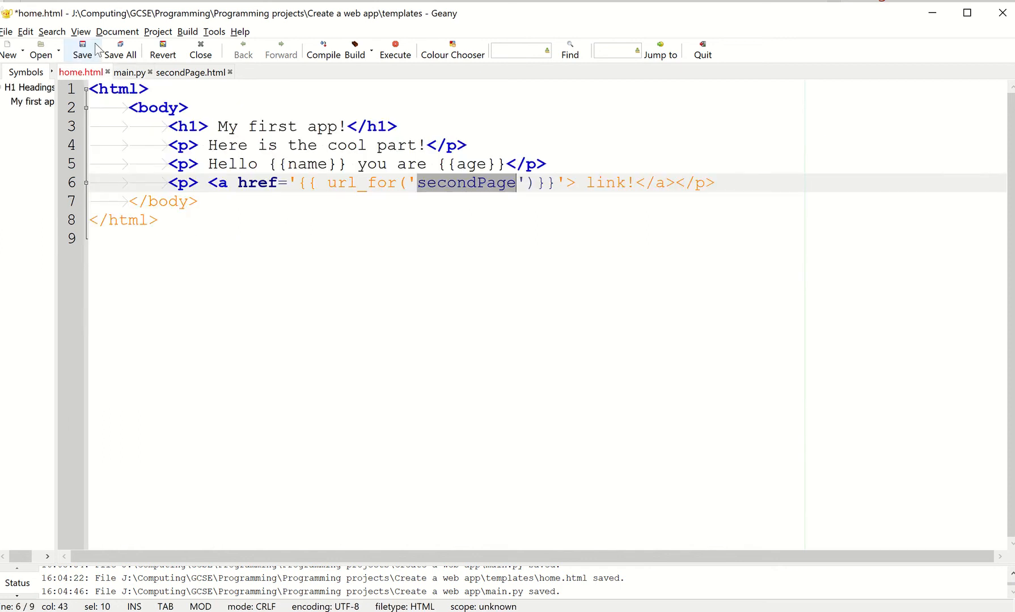
pyautogui.click(81, 49)
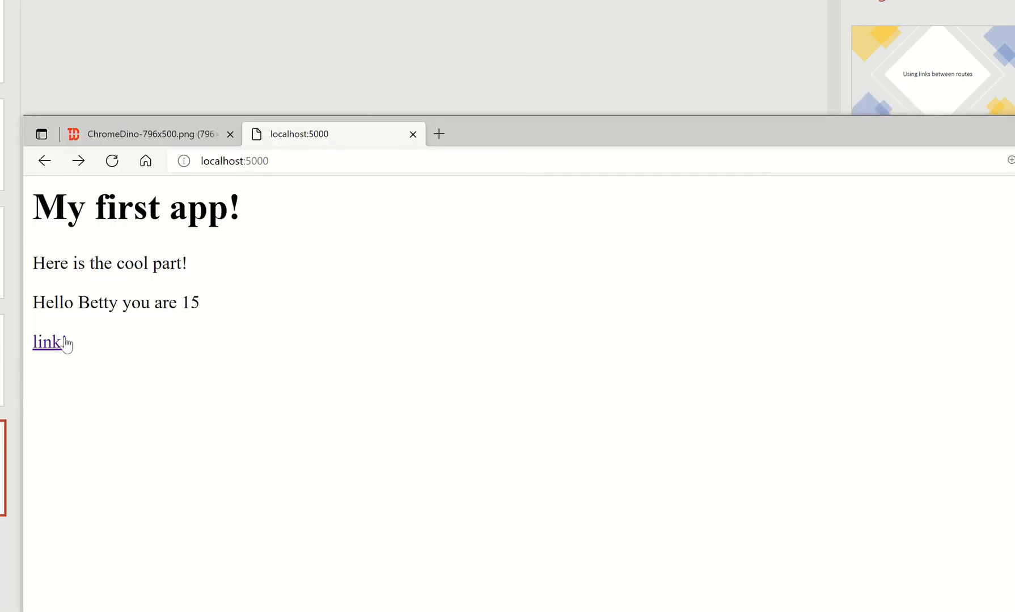
# Follow the 'link!' hyperlink on localhost:5000 to reach the second page.
pyautogui.click(47, 341)
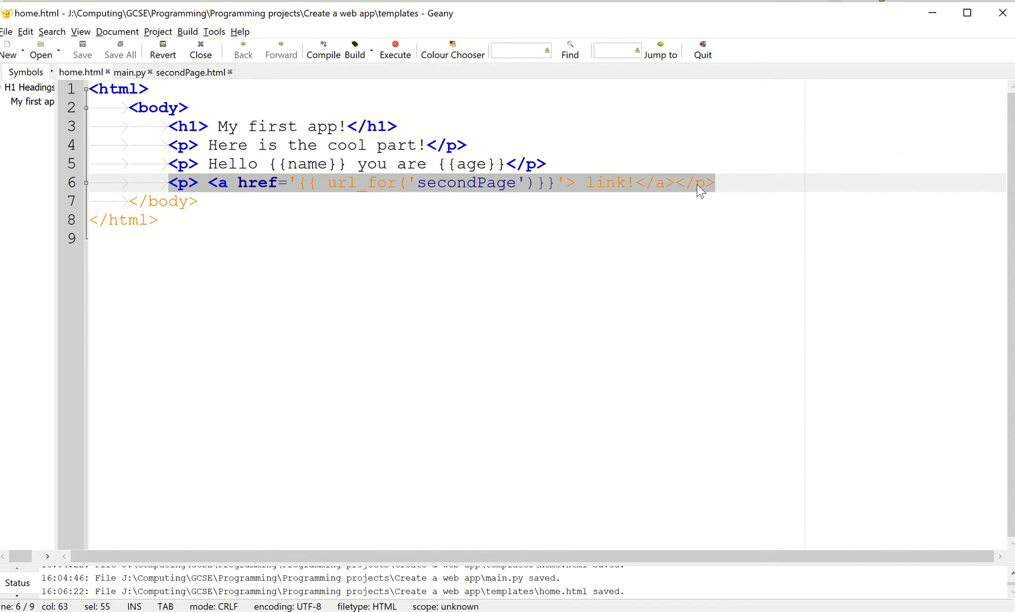
# Add a 'link!' paragraph with url_for('home') to secondPage.html, save, and bring Edge forward.
pyautogui.click(191, 71)
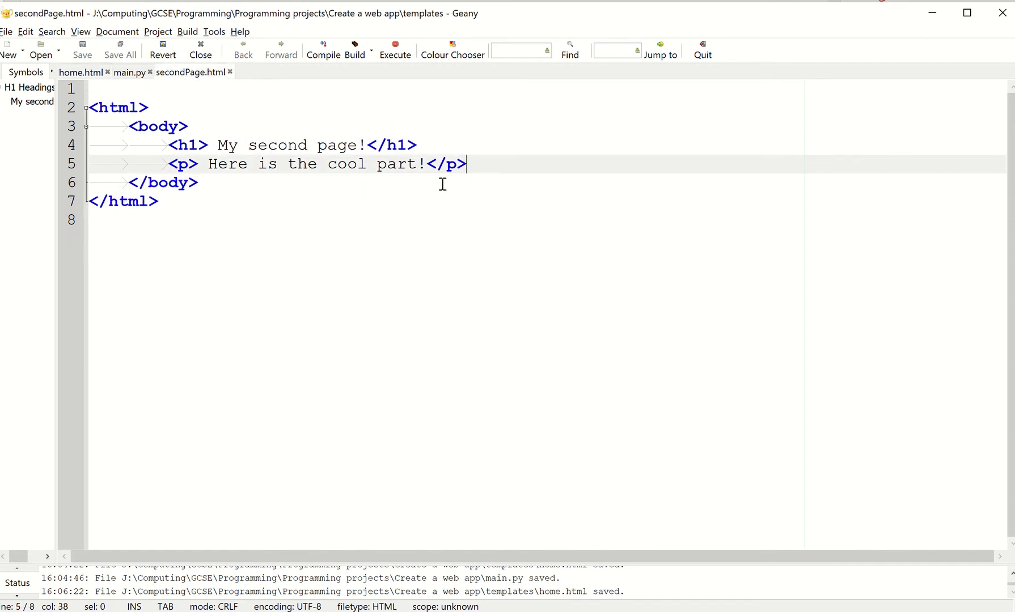
pyautogui.write("<p> <a href='{{ url_for('secondPage')}}'> link!</a></p>")
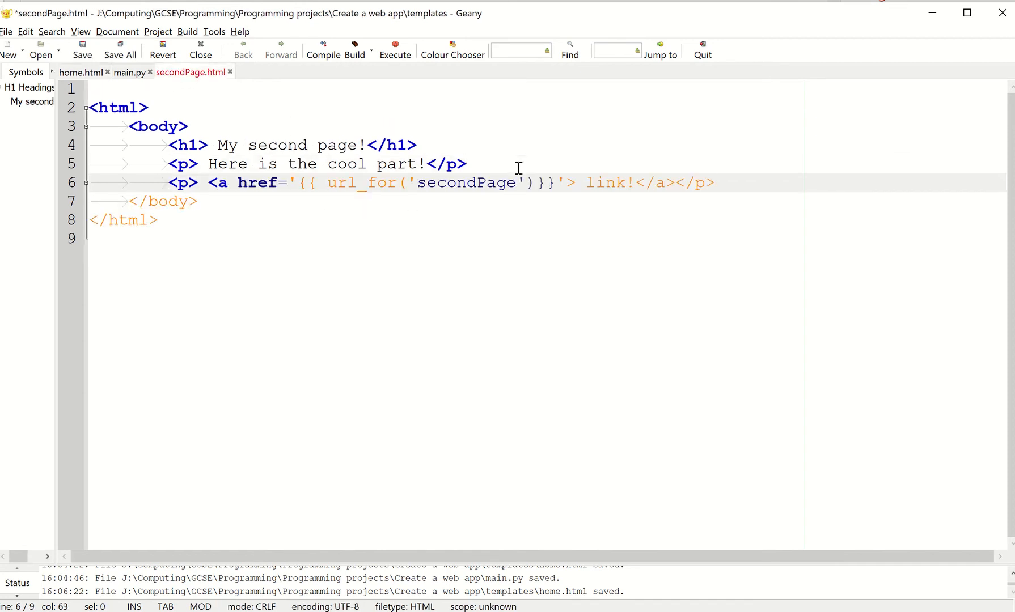
pyautogui.write('ho')
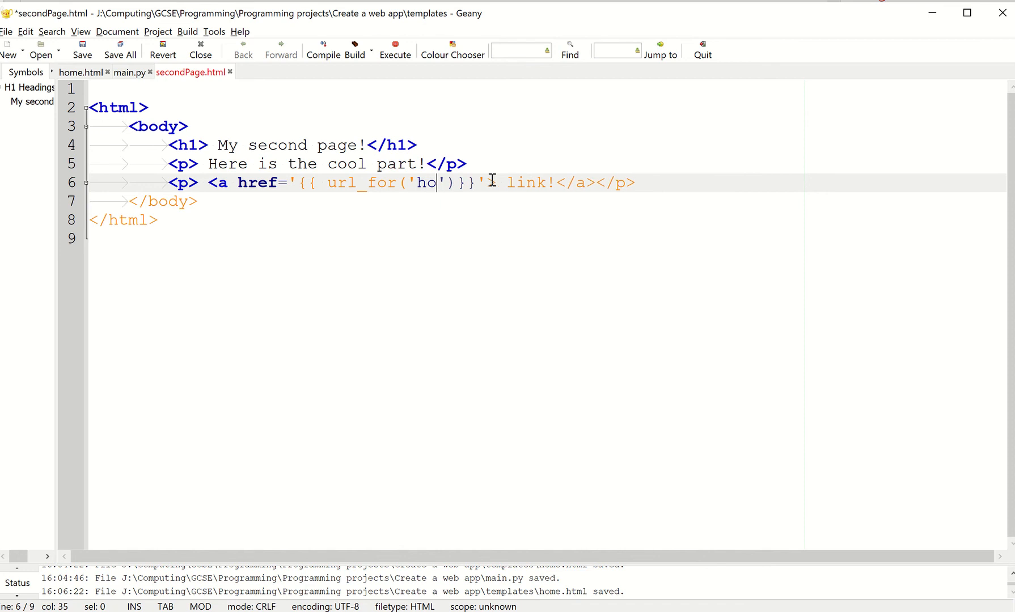
pyautogui.write('me')
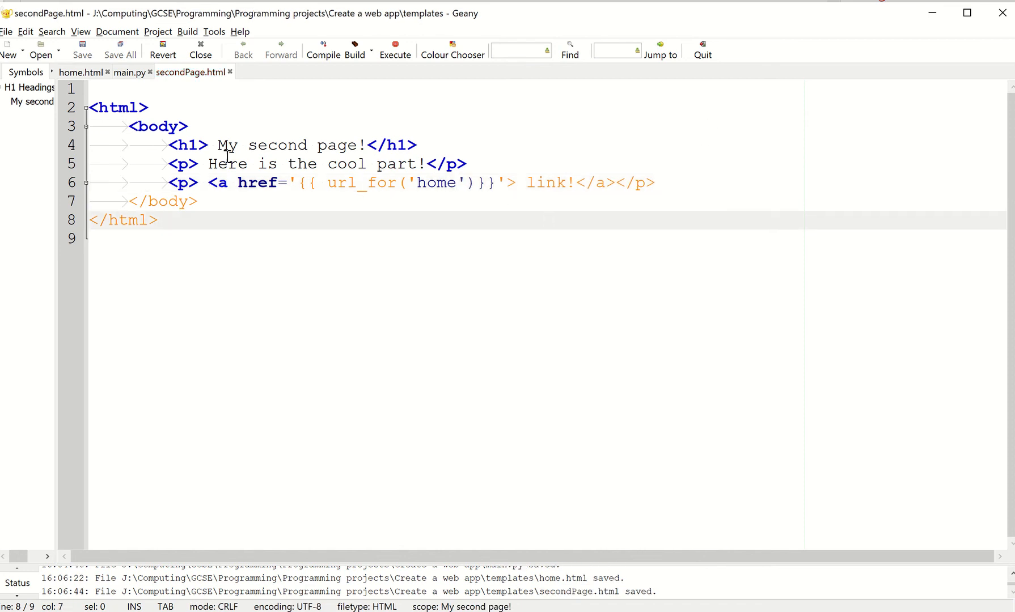
pyautogui.click(111, 161)
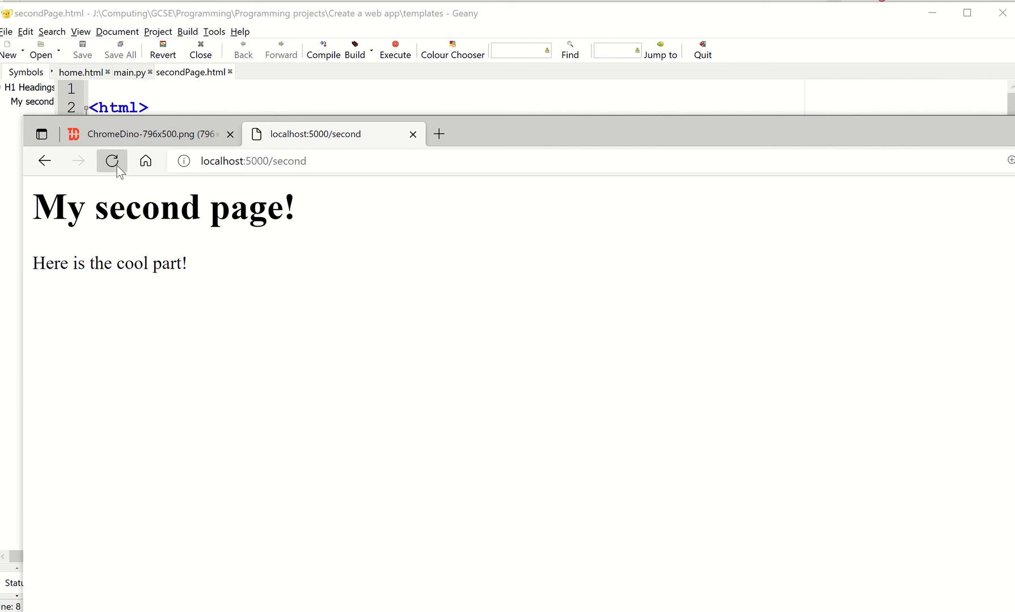
# Reload /second, hit the BuildError for endpoint 'home', and return to main.py's routes.
pyautogui.click(111, 161)
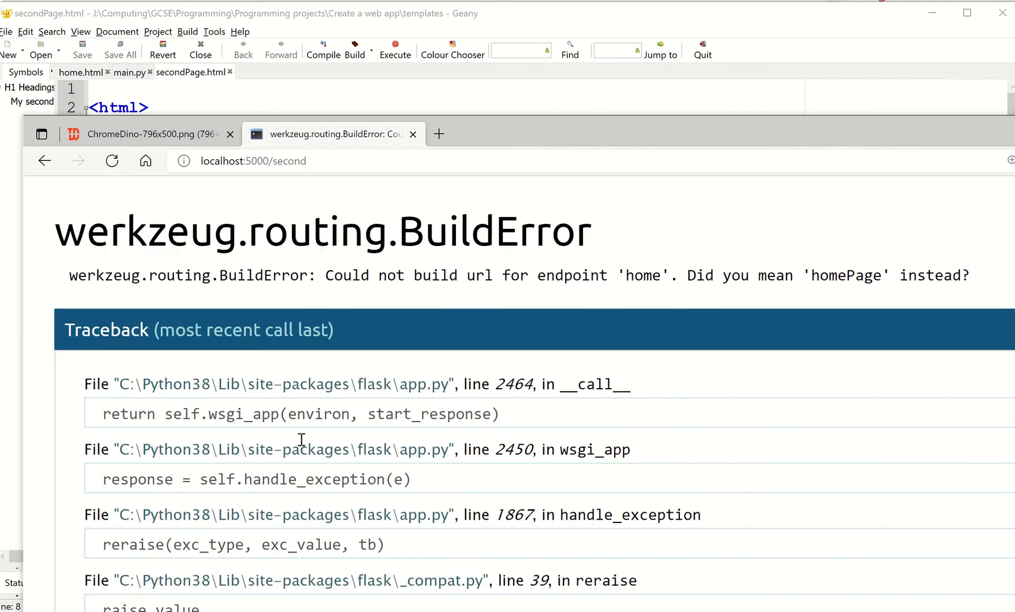
pyautogui.moveTo(610, 289)
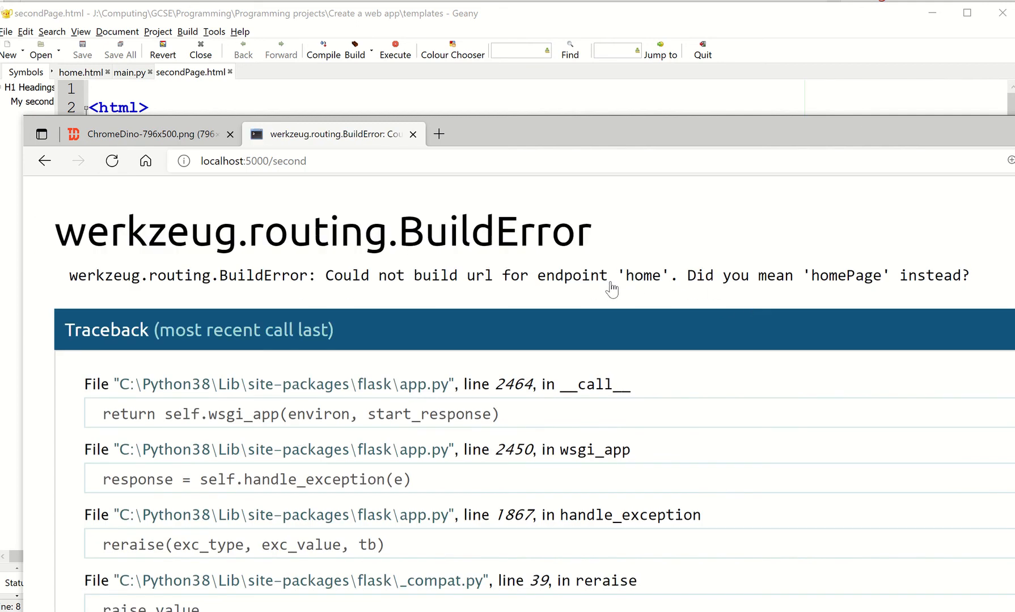
pyautogui.moveTo(867, 294)
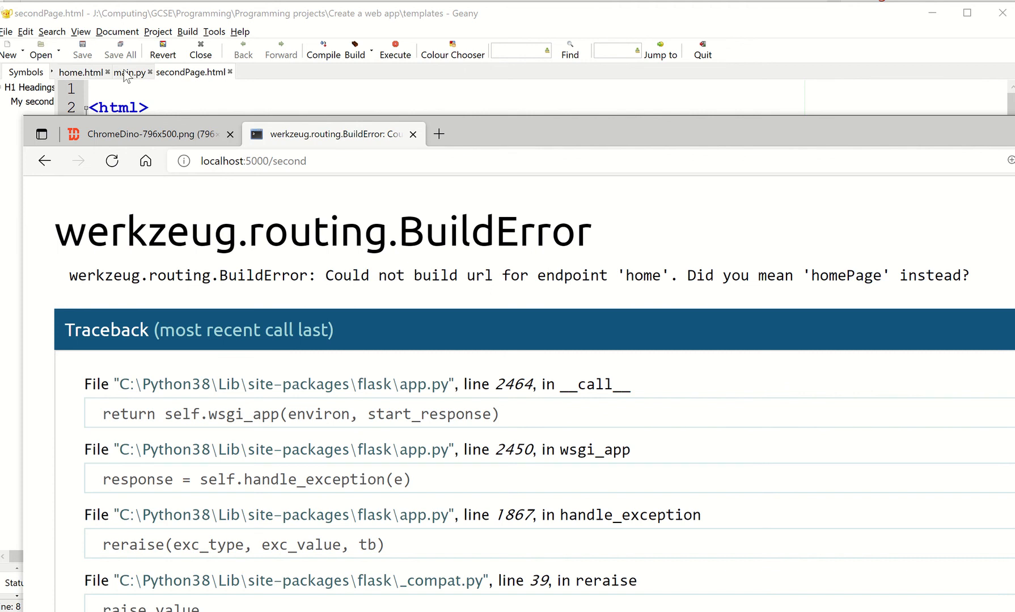
pyautogui.click(130, 73)
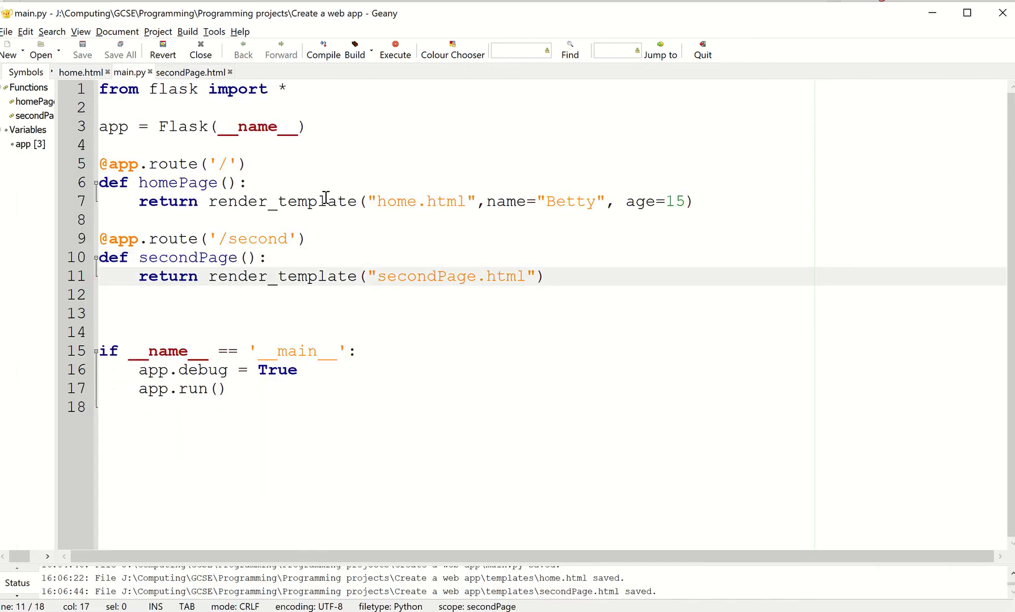
# Change secondPage.html's link to url_for('homePage') to match main.py, and save it.
pyautogui.doubleClick(172, 163)
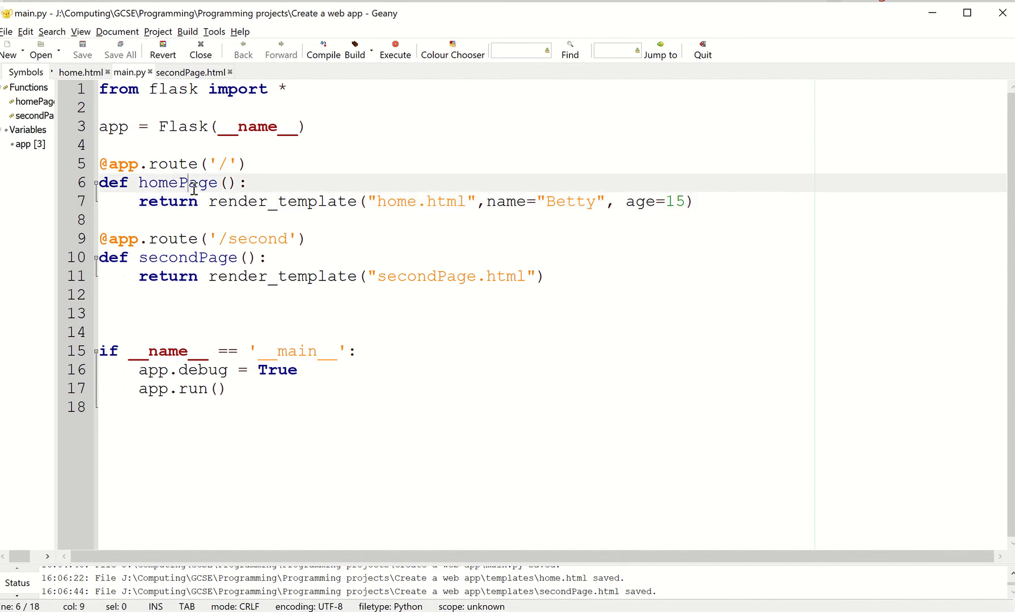
pyautogui.doubleClick(176, 183)
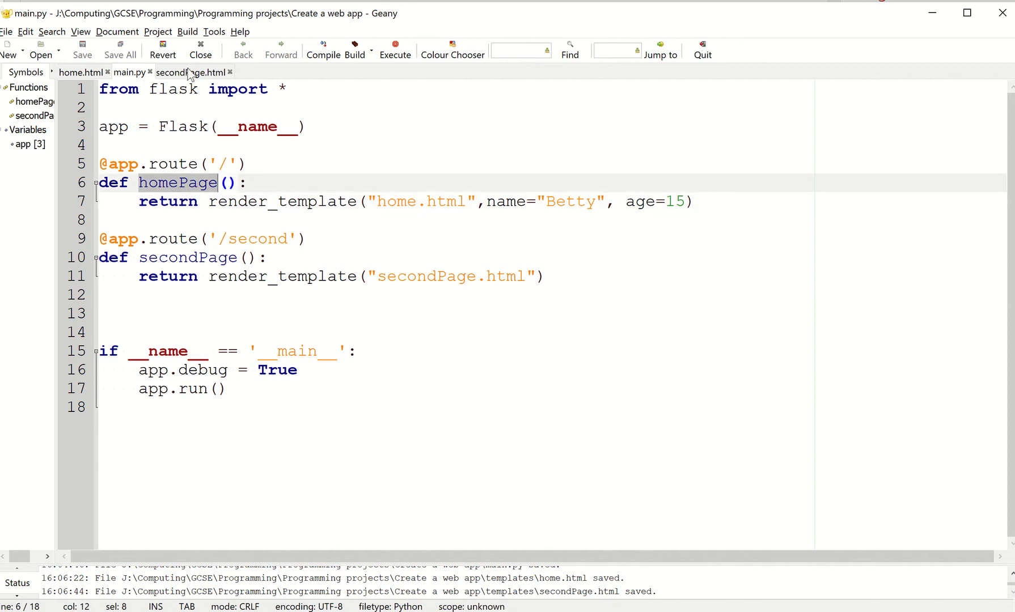
pyautogui.click(191, 71)
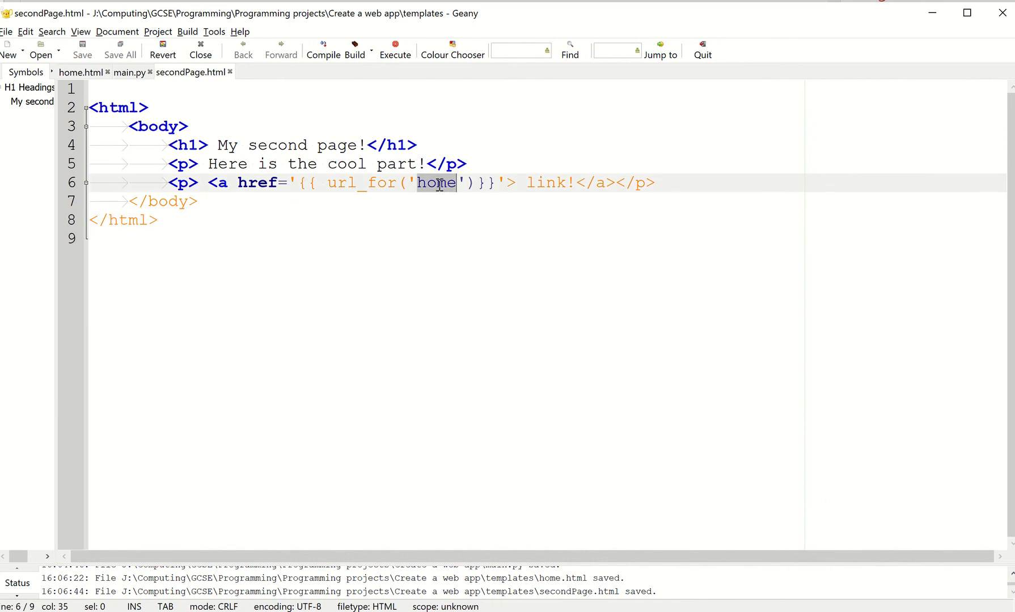
pyautogui.write('Page')
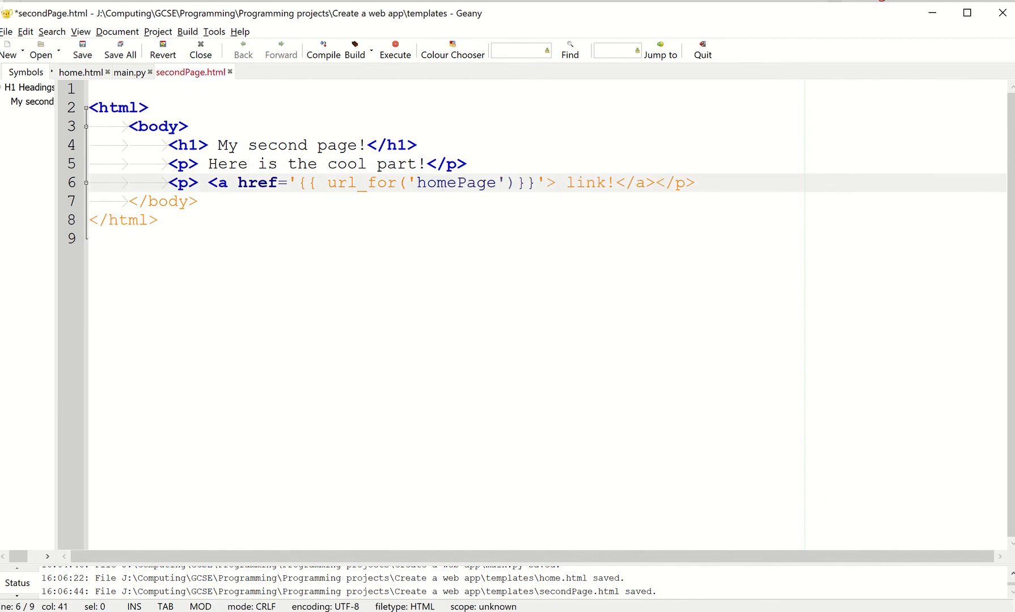
pyautogui.click(129, 72)
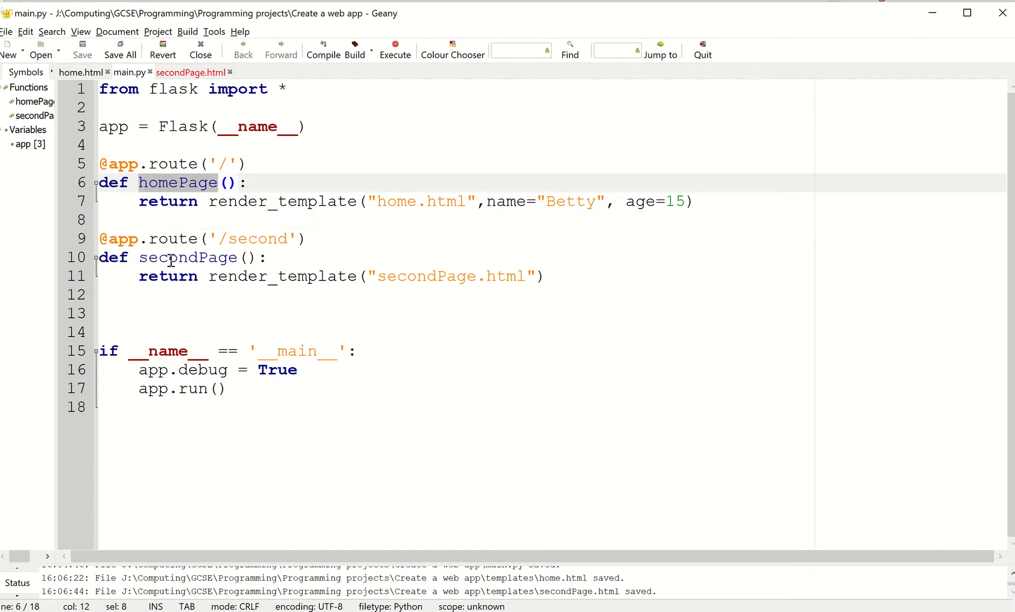
pyautogui.click(191, 73)
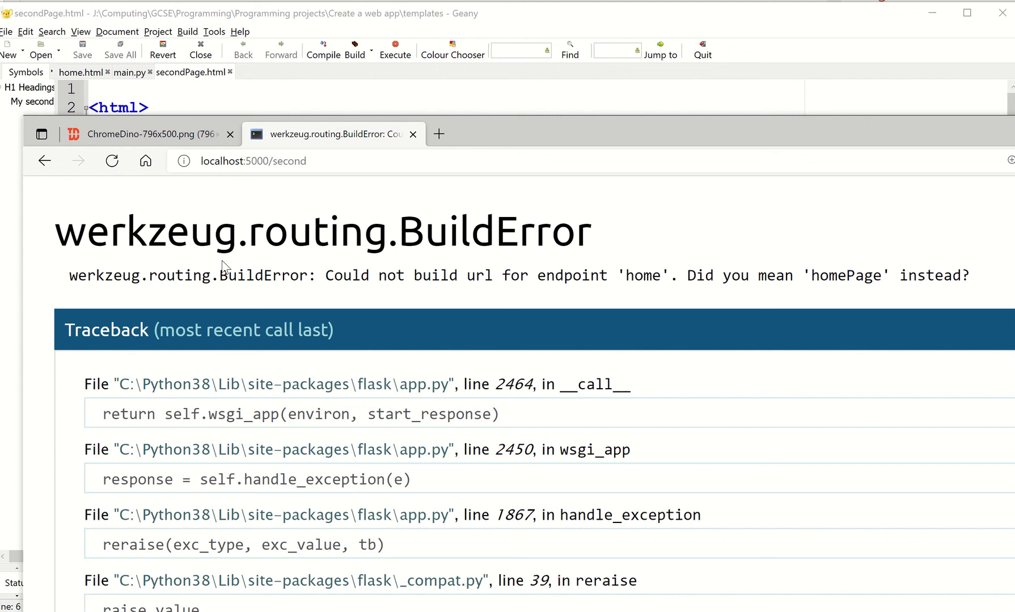
# Reload /second, follow its link to the home page, then the home link back to /second.
pyautogui.click(111, 161)
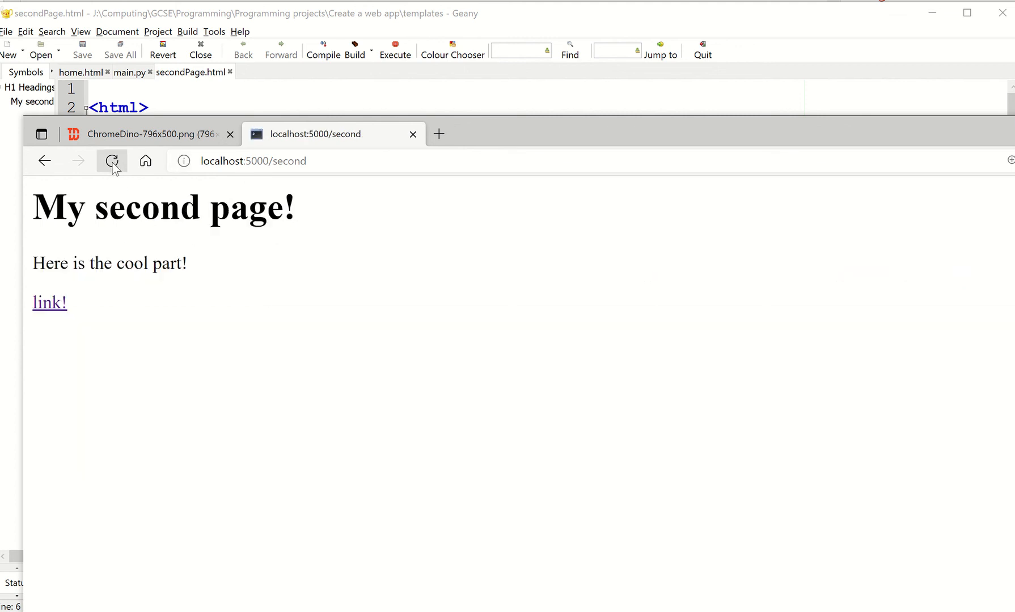
pyautogui.click(43, 161)
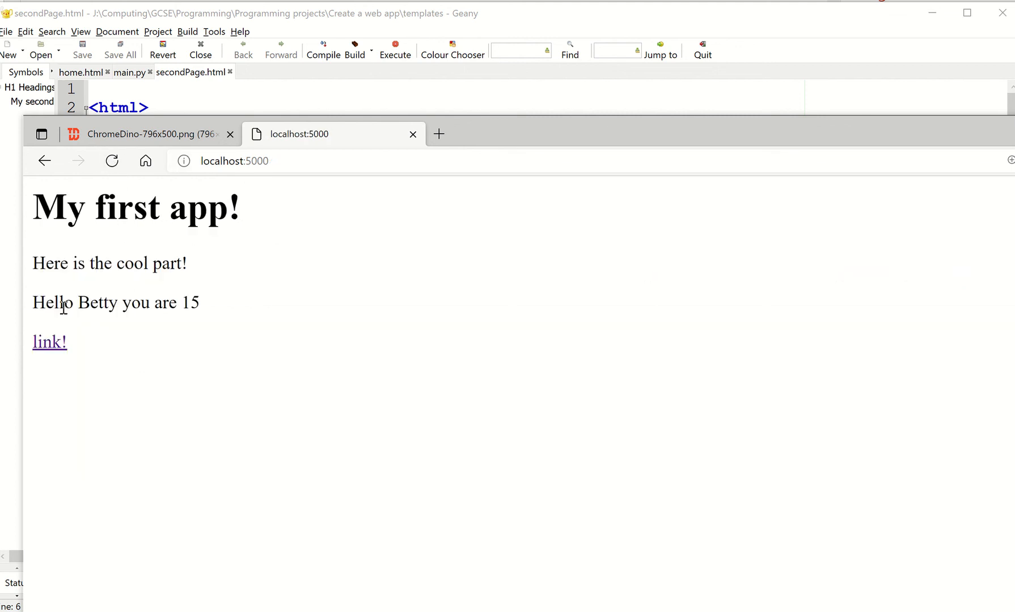
pyautogui.moveTo(53, 375)
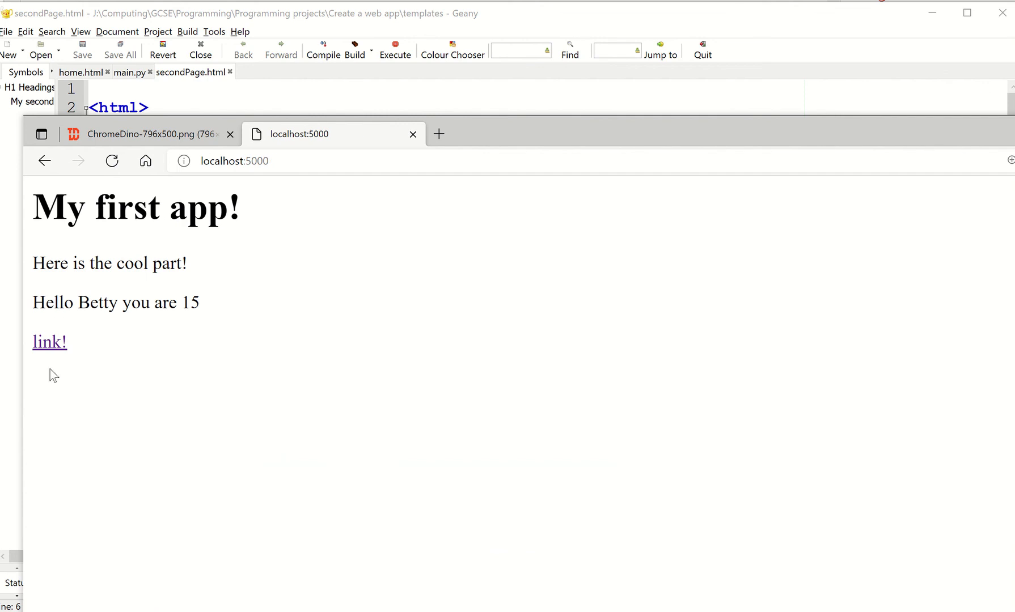
pyautogui.click(49, 341)
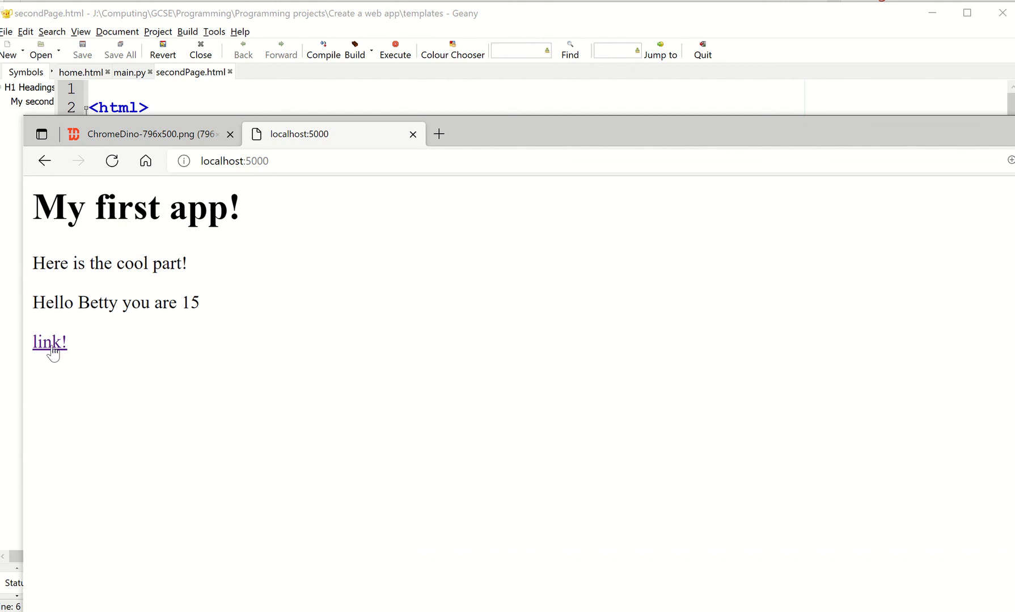
pyautogui.click(48, 341)
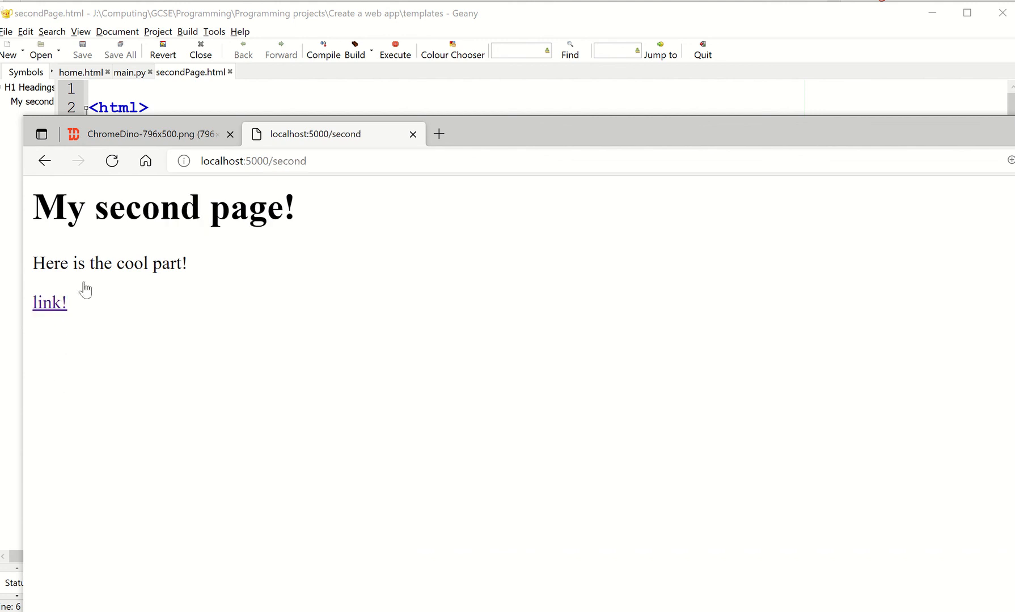